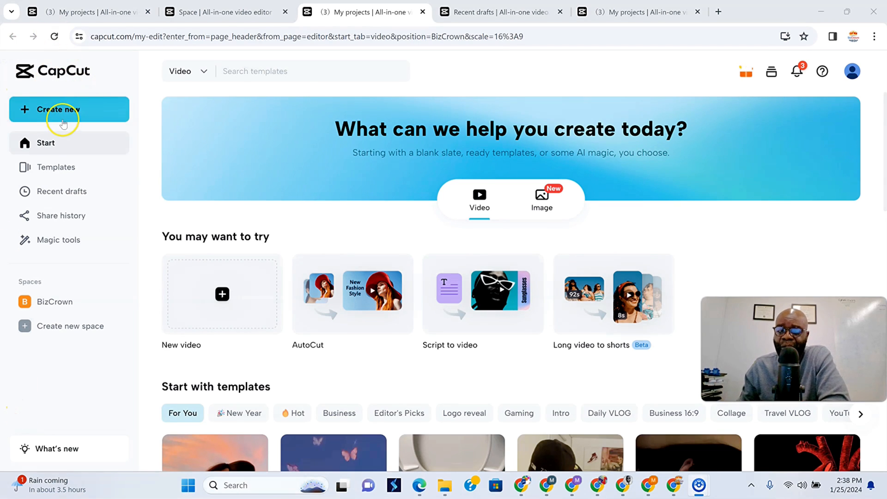
- Bring up the Create new menu with the video, image and magic tool formats
click(59, 110)
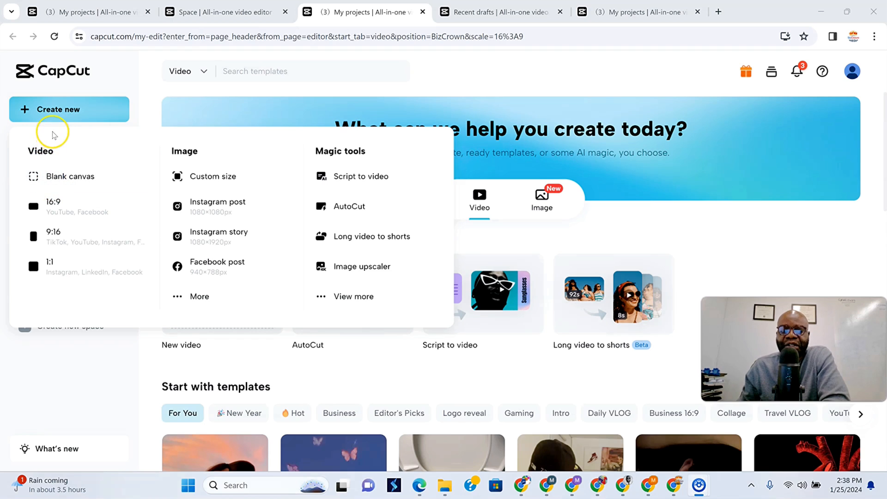
mouse_move(70, 213)
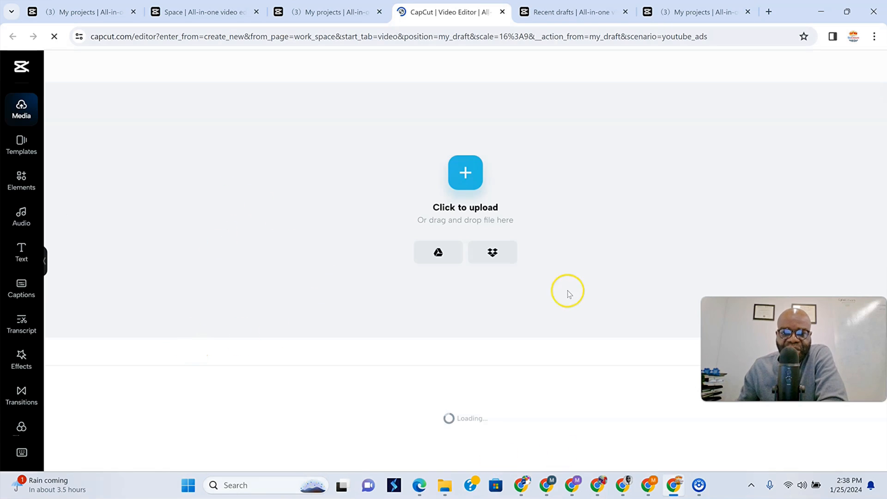
mouse_move(447, 372)
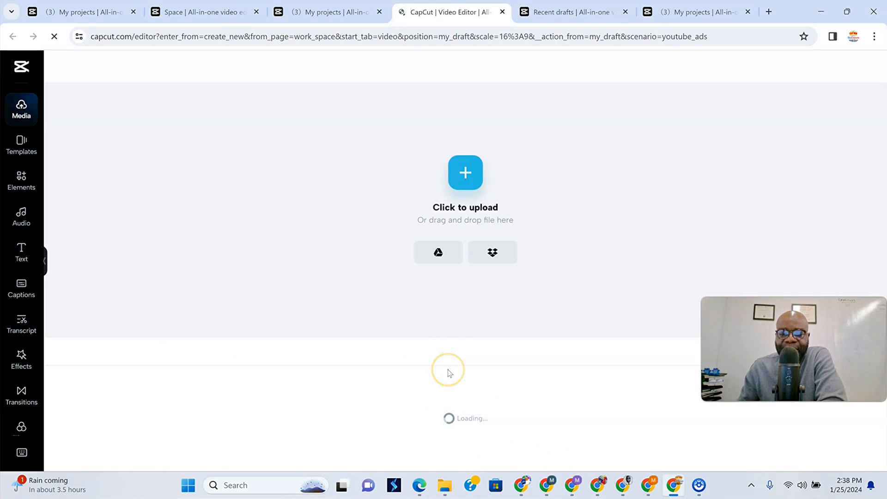
mouse_move(317, 364)
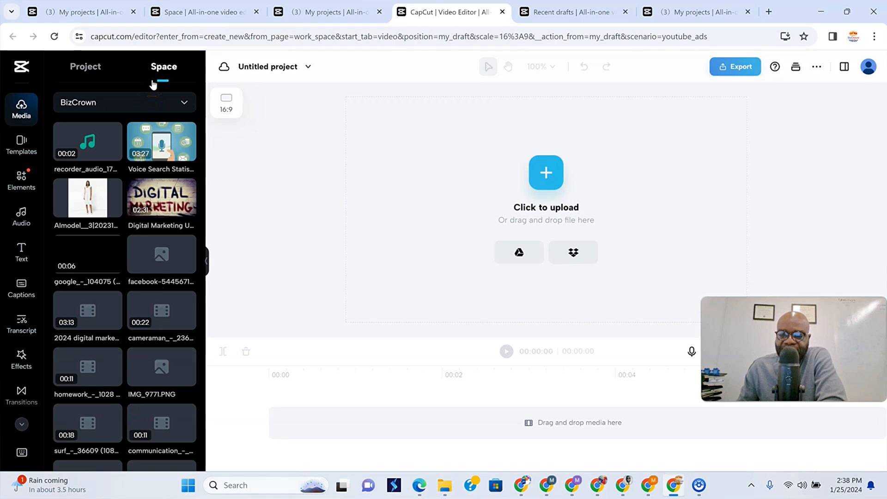
- Check the project's own uploads, then show the BizCrown space media library
click(85, 66)
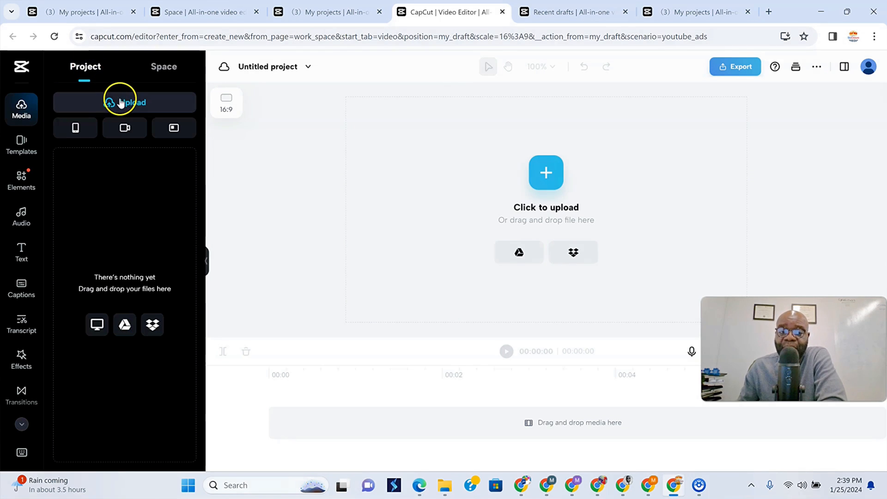
mouse_move(91, 325)
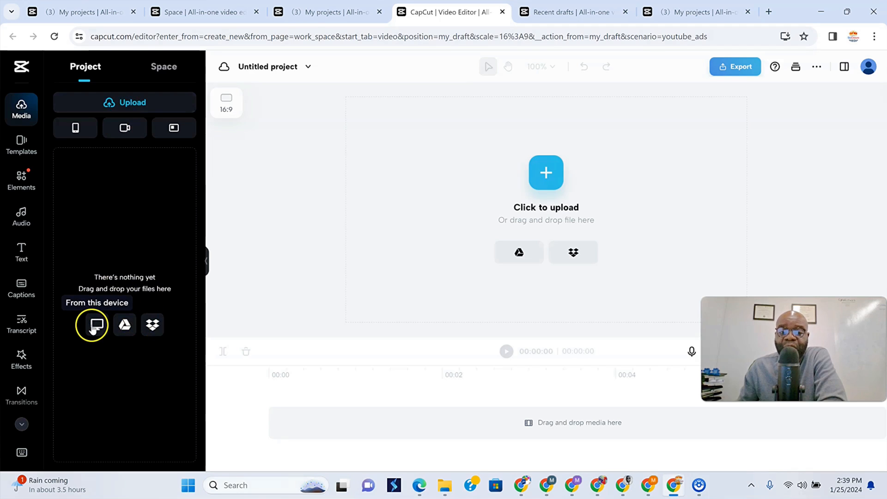
mouse_move(165, 337)
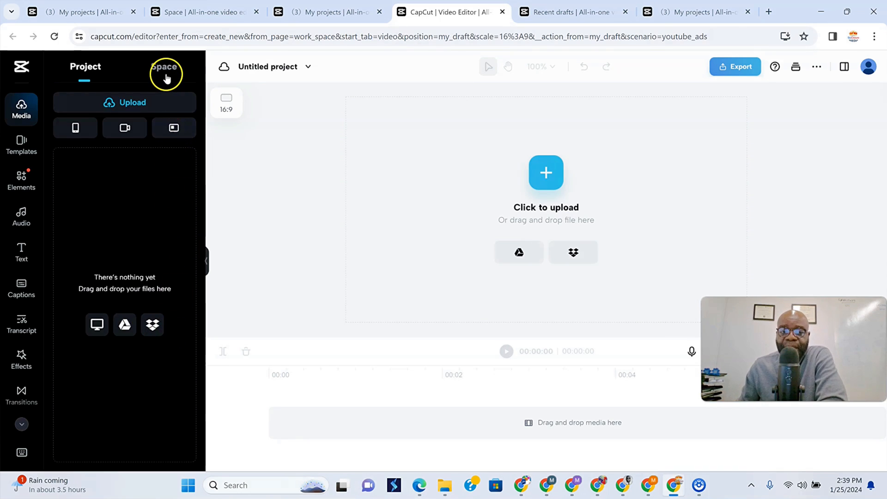
click(165, 66)
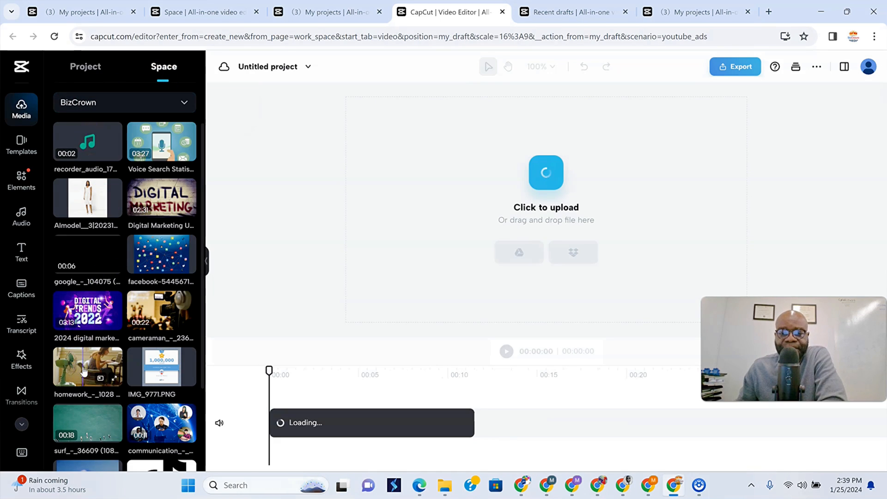
- Add the communication and homework clips from the space library to the timeline
click(101, 366)
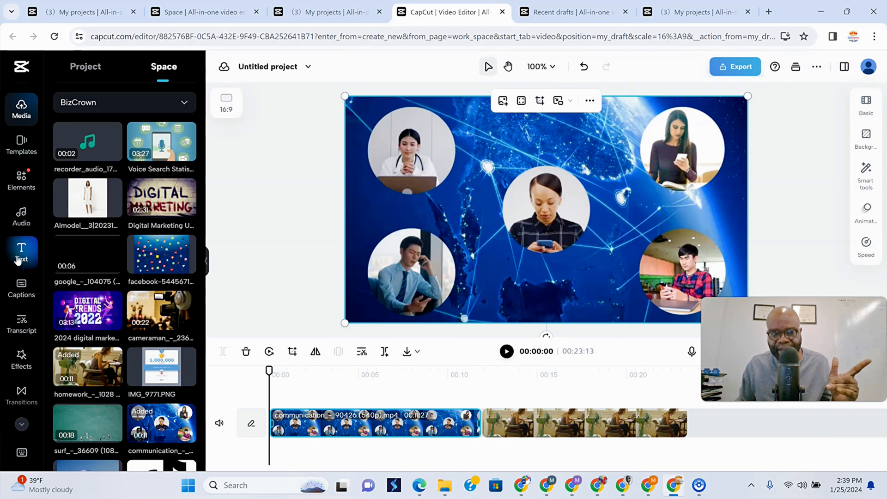
- Add a body text overlay reading 'Welcome to Cancun!' over the video
click(21, 251)
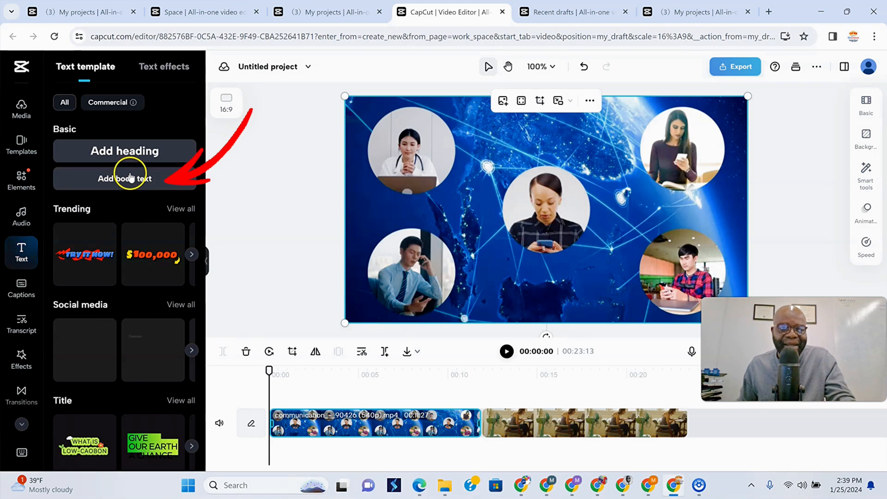
click(125, 179)
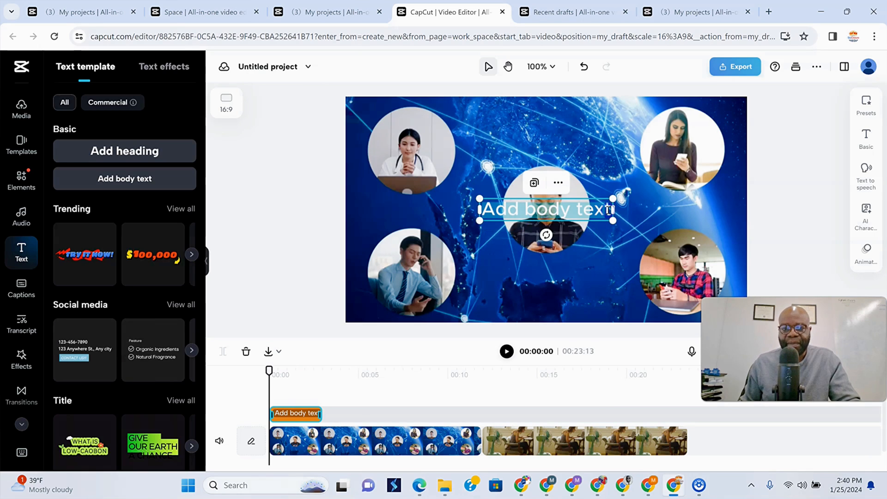
text(Welcome to Cancun!)
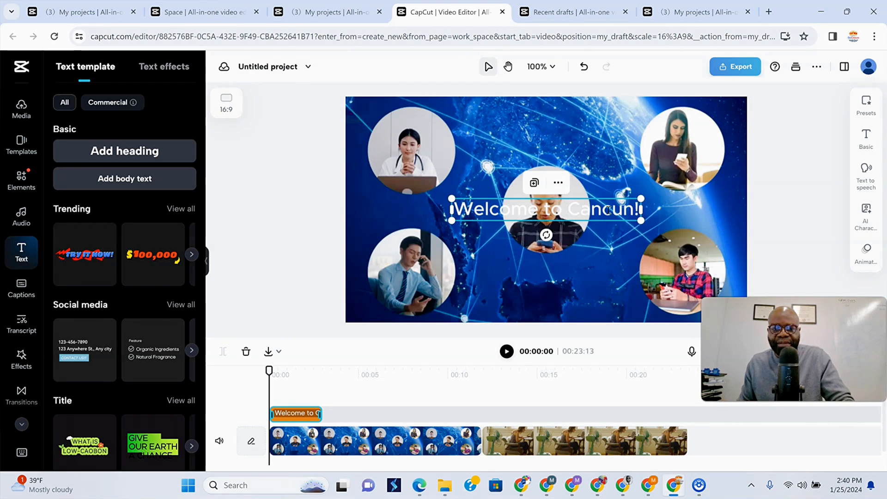
mouse_move(549, 451)
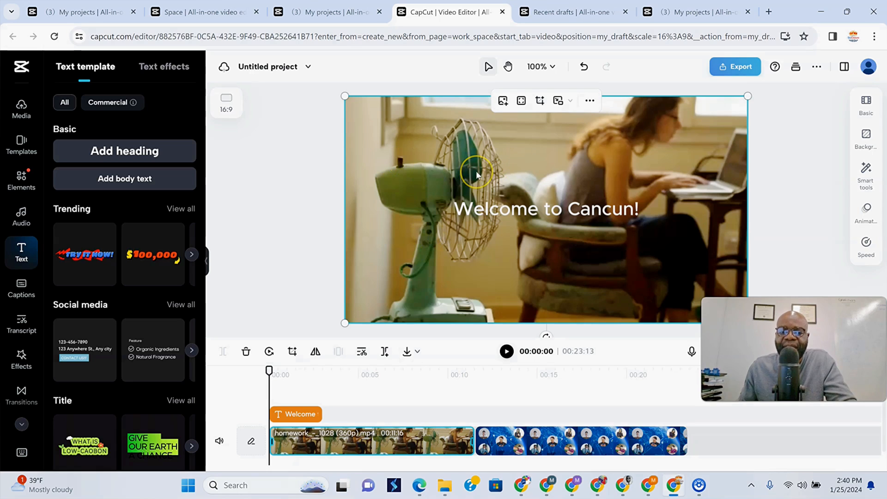
mouse_move(453, 405)
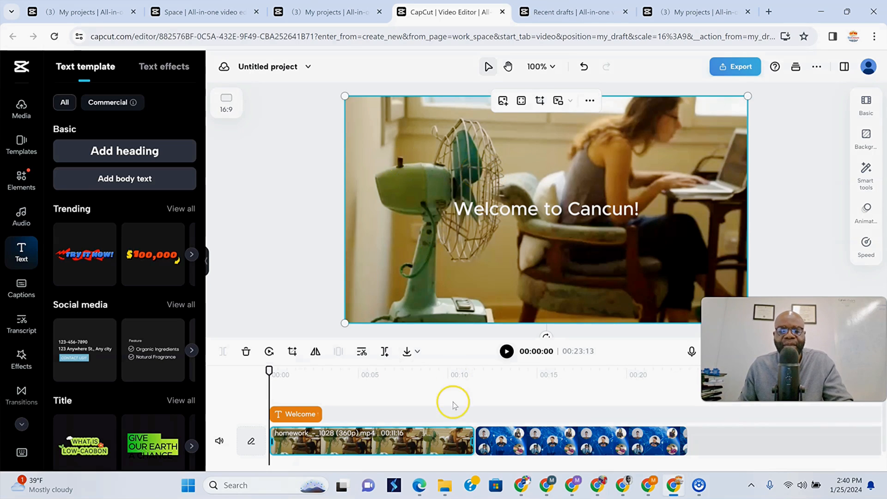
mouse_move(450, 424)
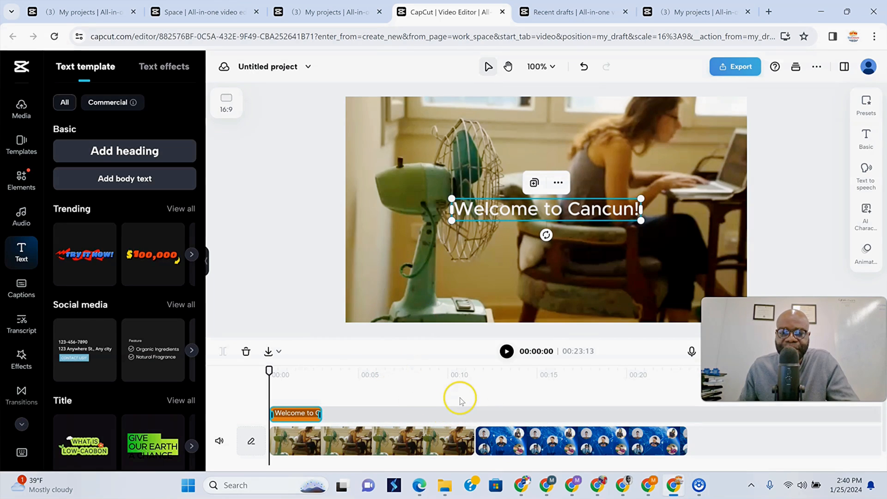
- Add a second body text 'Glad to see you!' at about ten seconds and scrub back to preview it
click(460, 375)
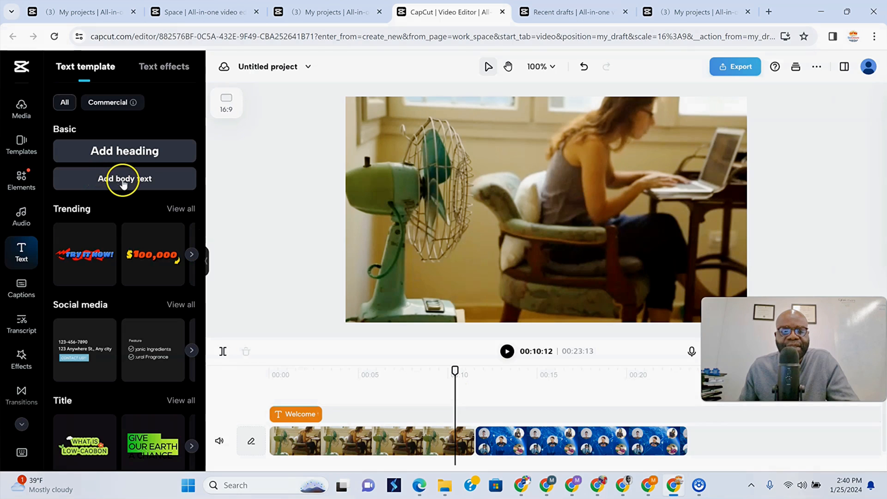
click(123, 179)
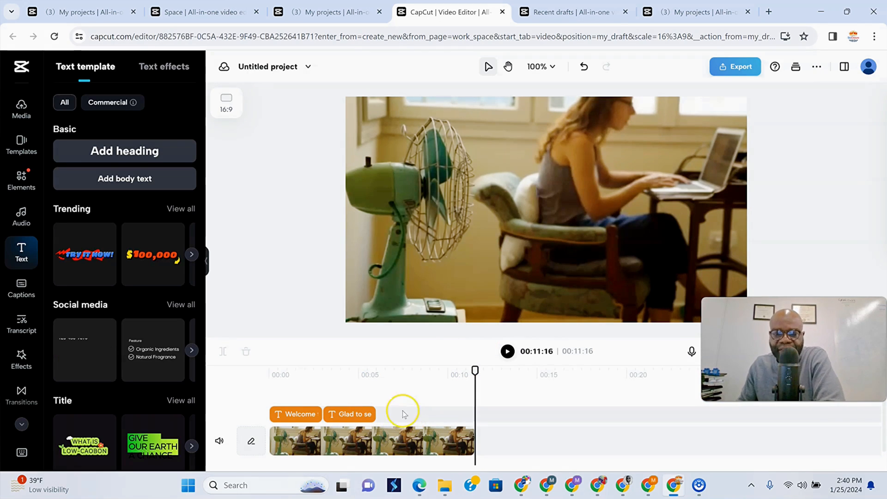
click(295, 414)
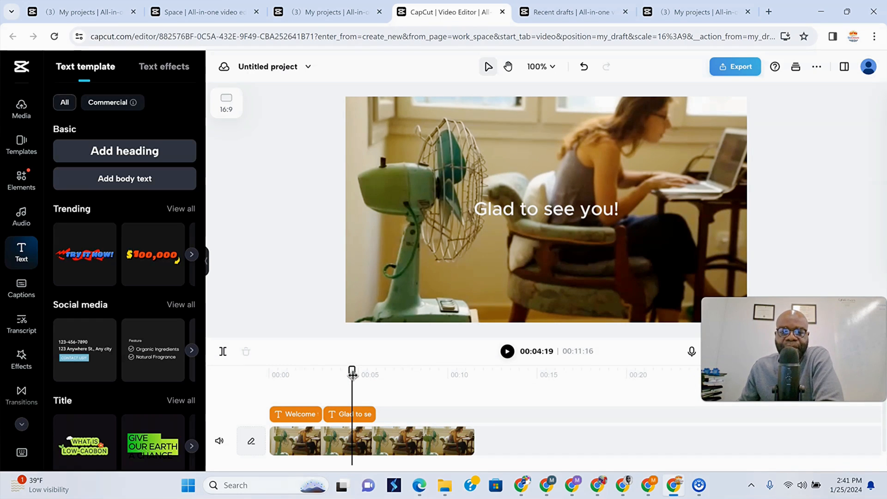
click(296, 414)
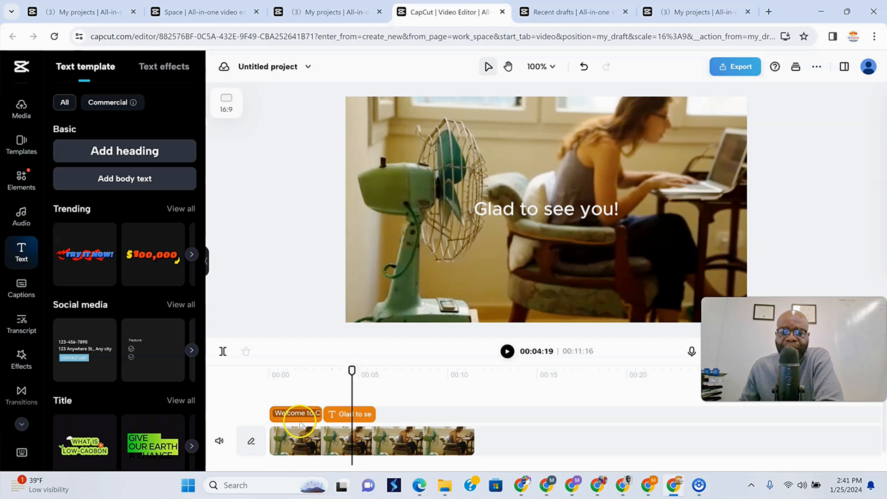
- Audition text-to-speech voices for the 'Welcome to Cancun!' caption, previewing PawTalk and browsing the list
click(296, 414)
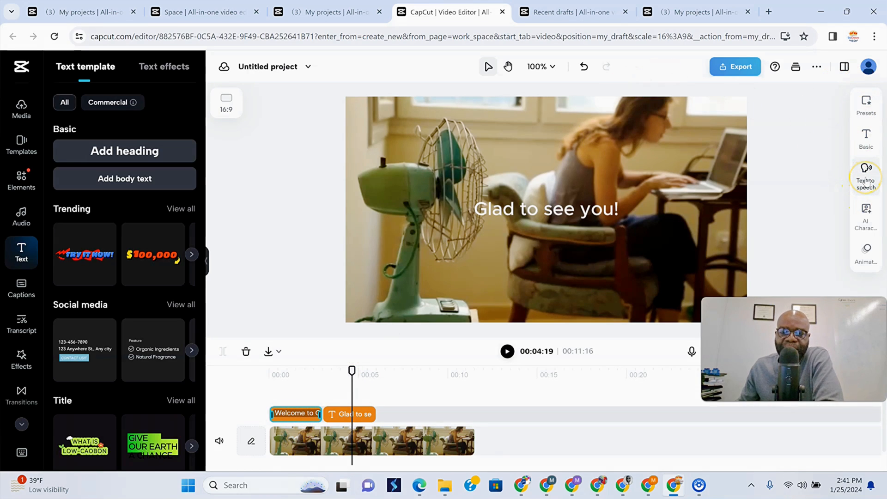
click(866, 173)
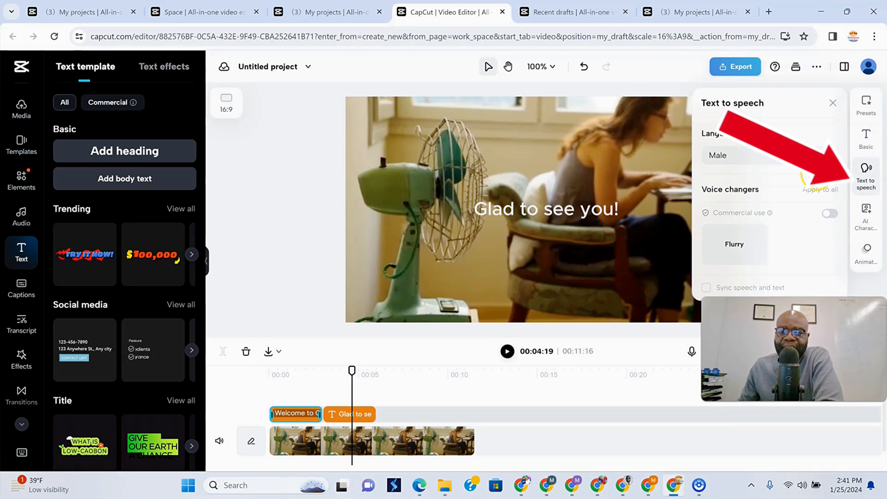
click(768, 154)
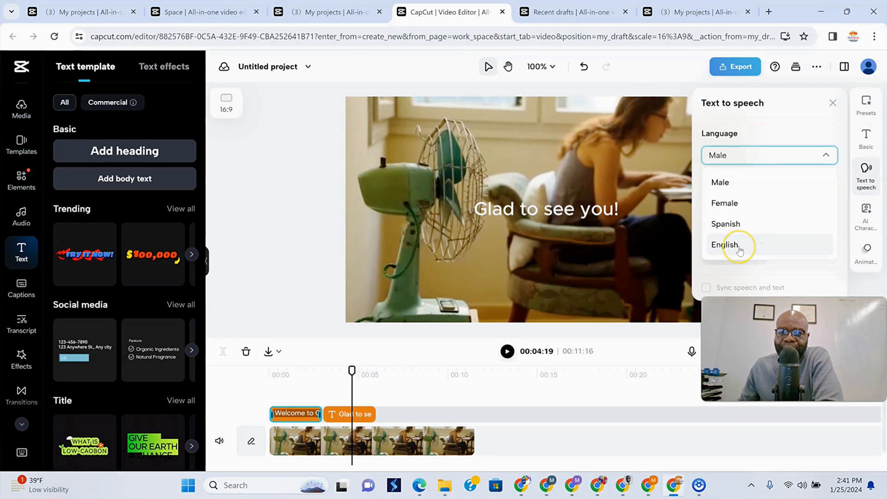
click(726, 244)
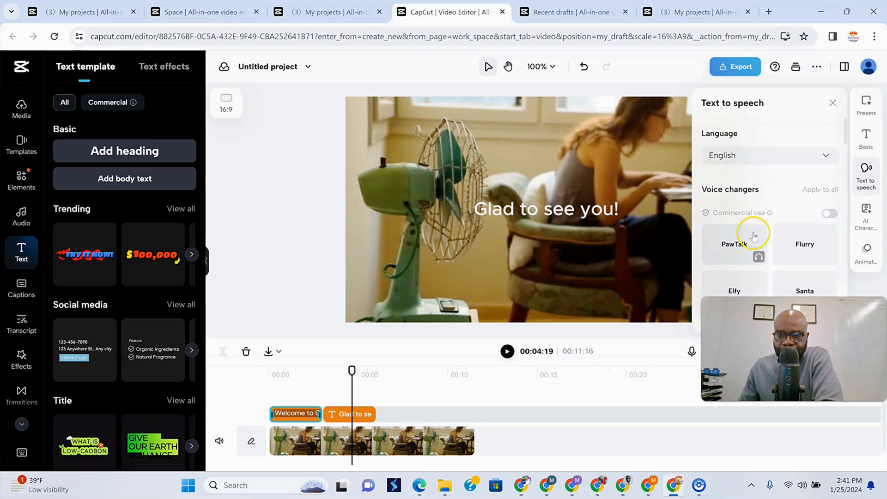
scroll(down, 3)
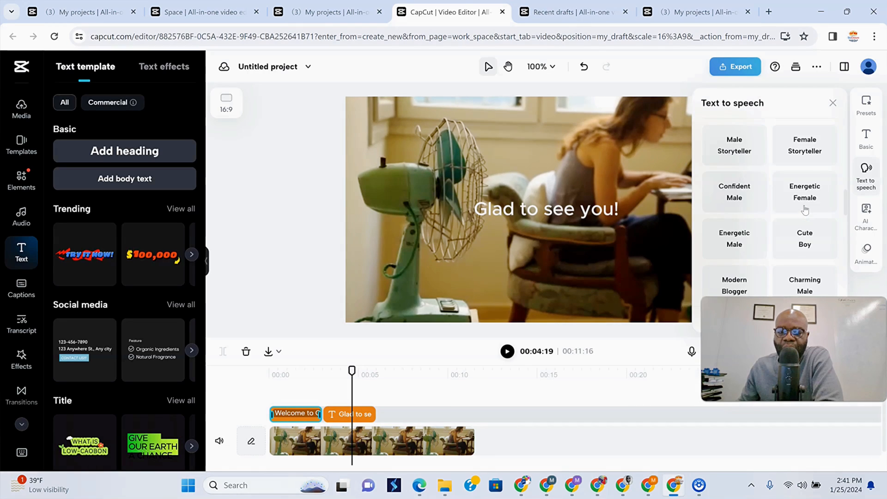
scroll(down, 3)
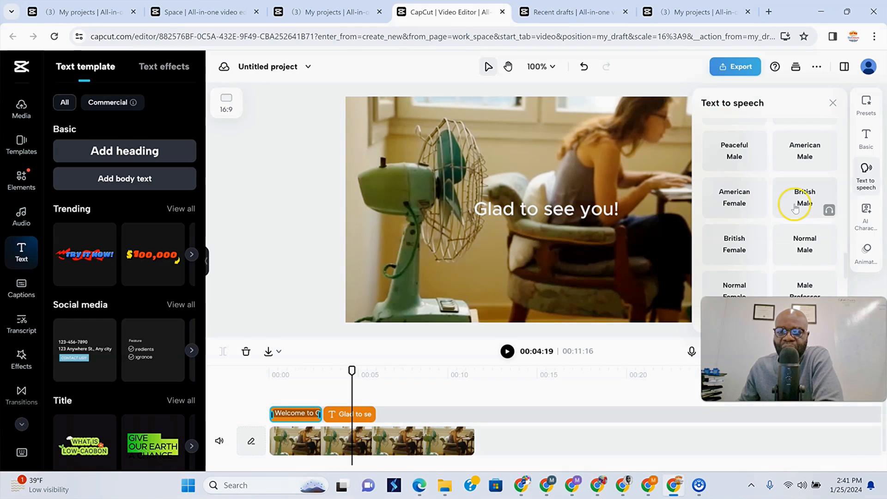
scroll(down, 3)
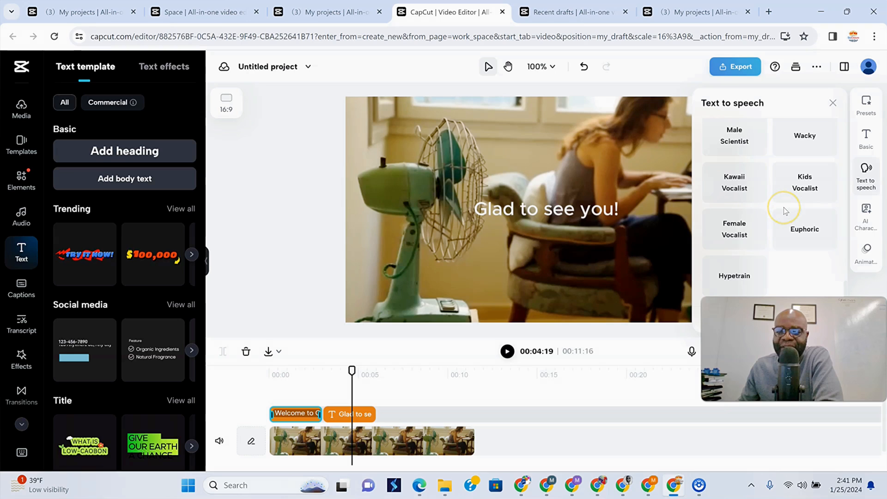
- Choose the British Female voice for the welcome caption's voiceover
click(833, 102)
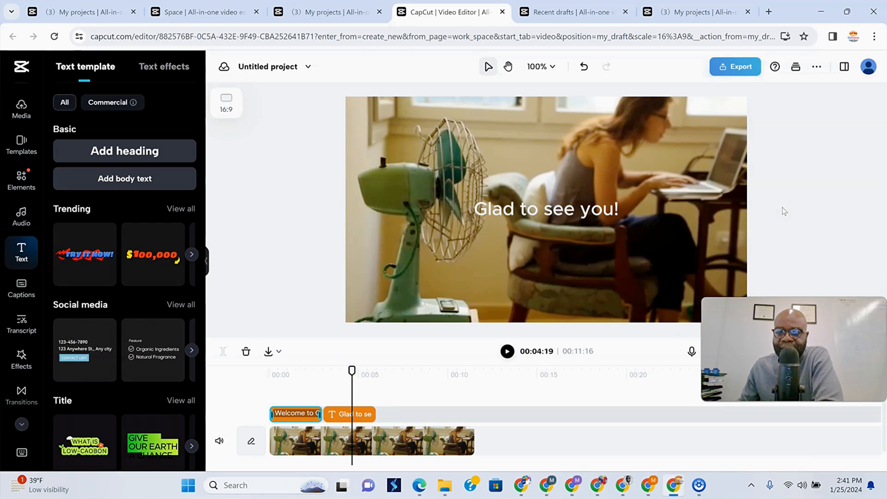
click(866, 172)
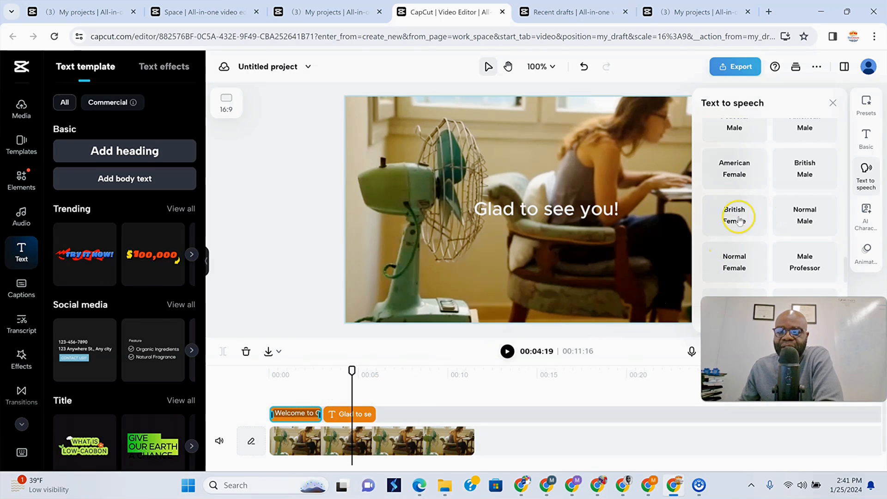
click(734, 216)
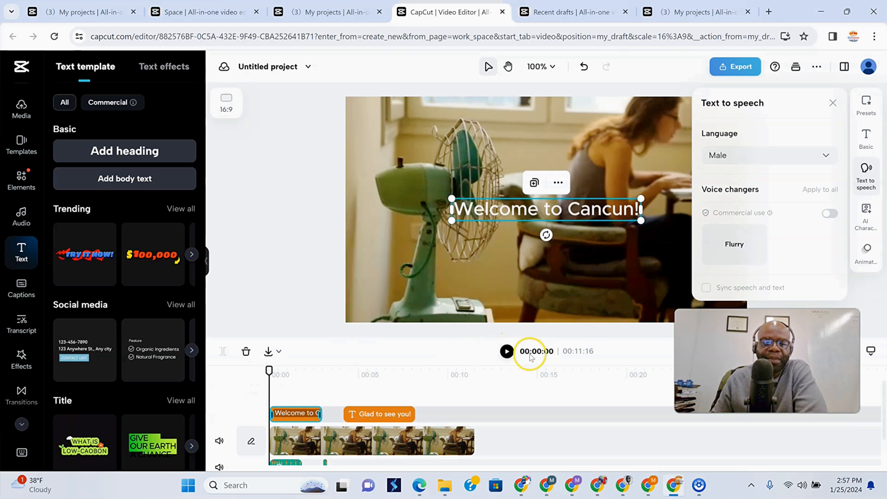
- Play the project back through both narrated captions from the start, then pause the preview
click(507, 351)
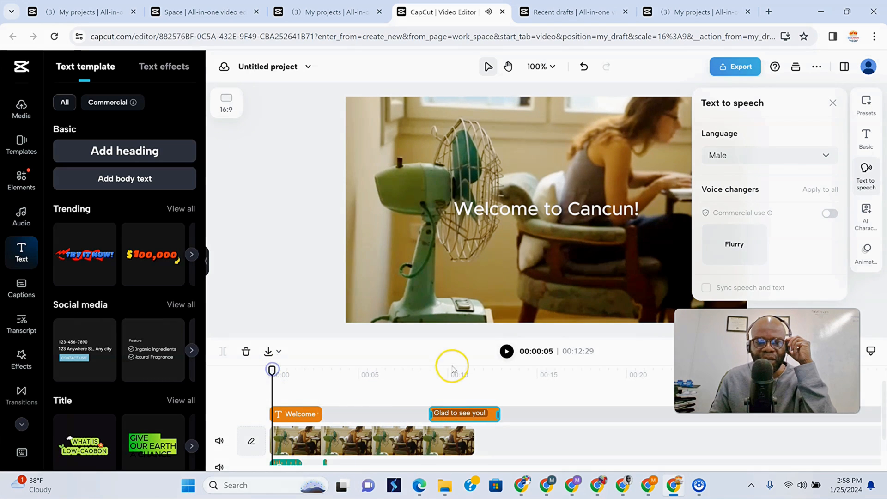
click(505, 351)
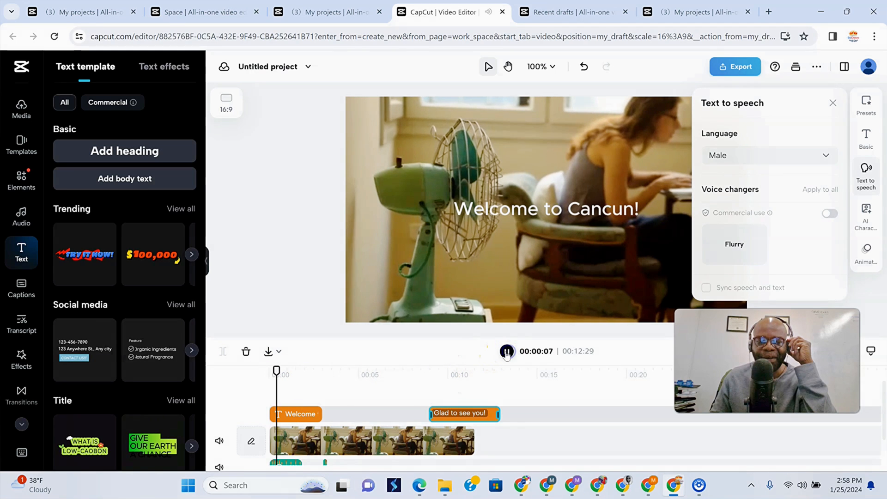
click(488, 66)
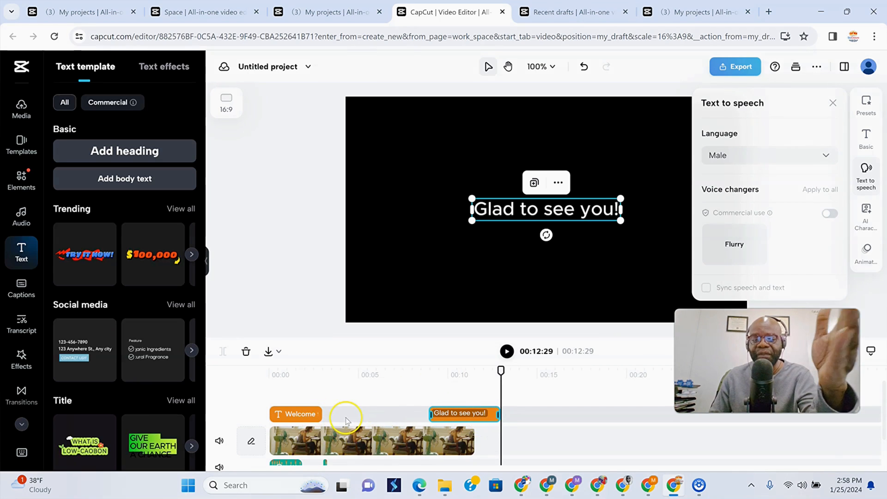
mouse_move(485, 420)
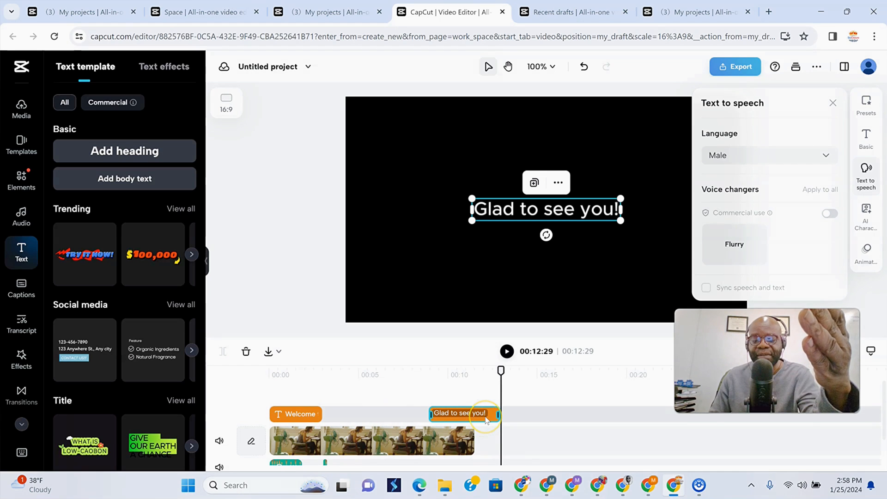
mouse_move(453, 424)
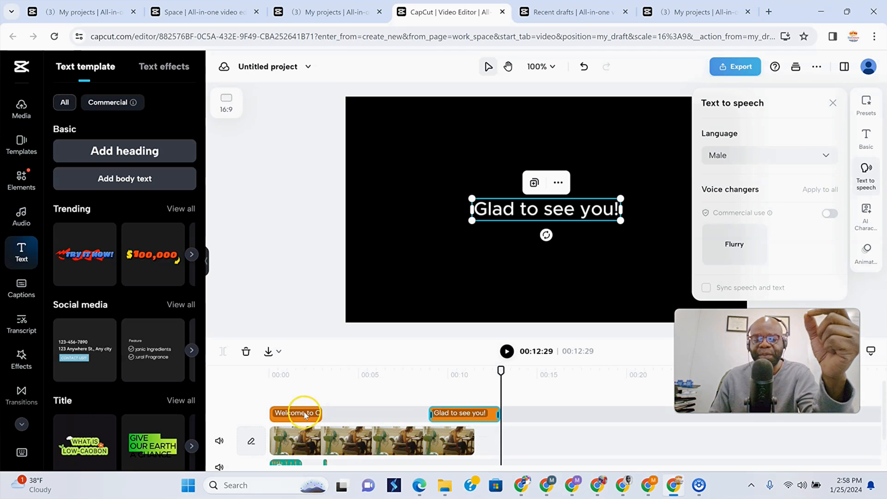
click(270, 374)
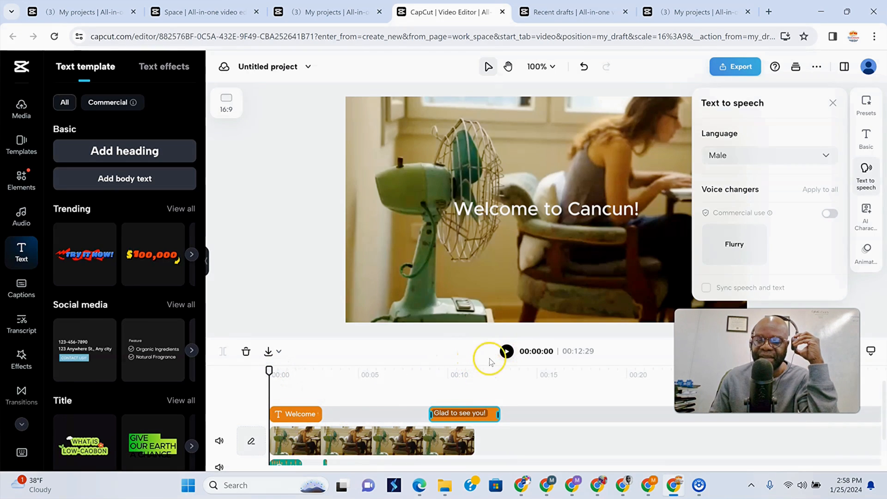
click(505, 351)
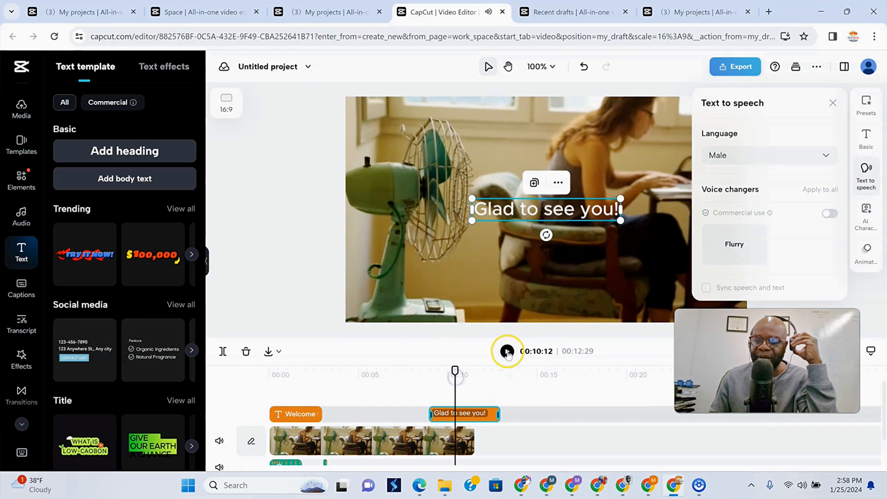
click(507, 351)
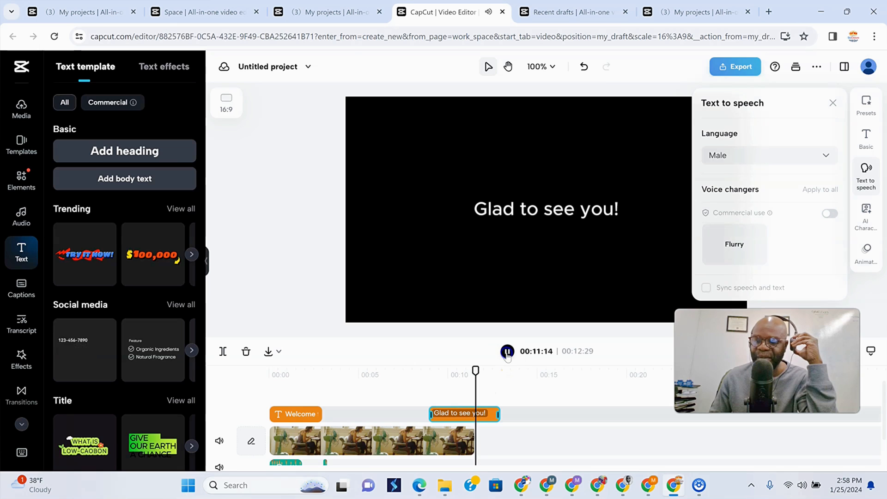
click(546, 208)
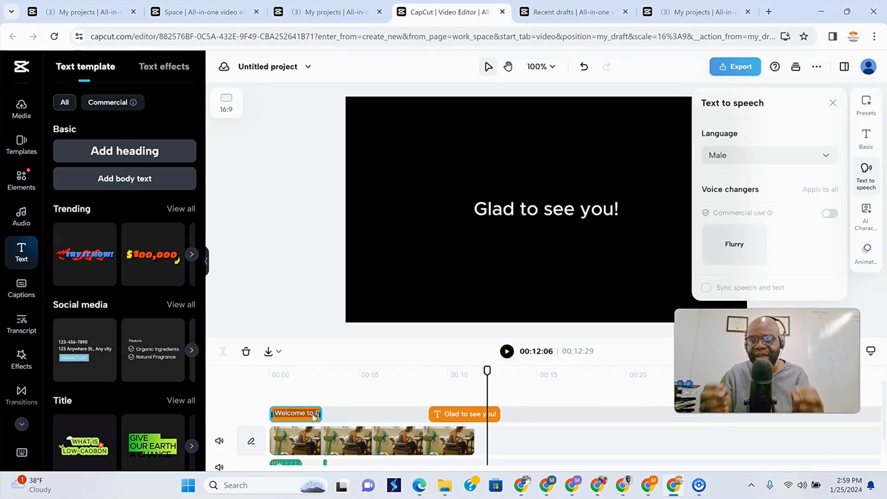
mouse_move(181, 176)
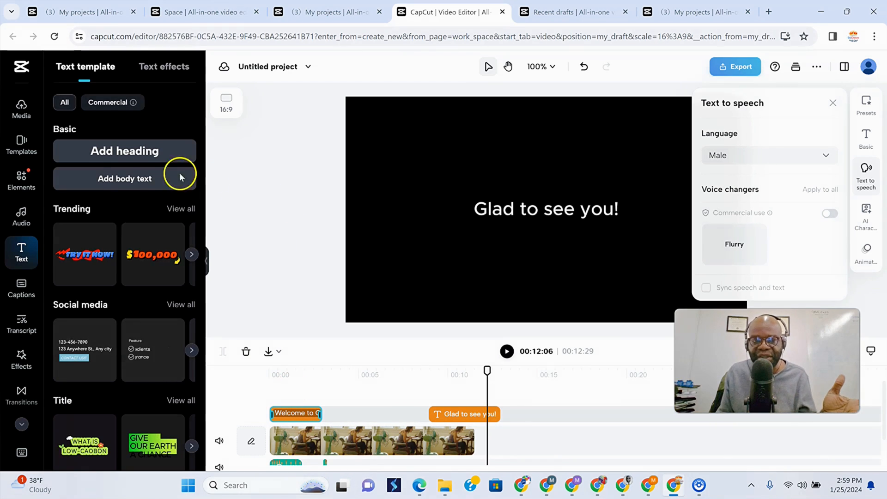
mouse_move(459, 325)
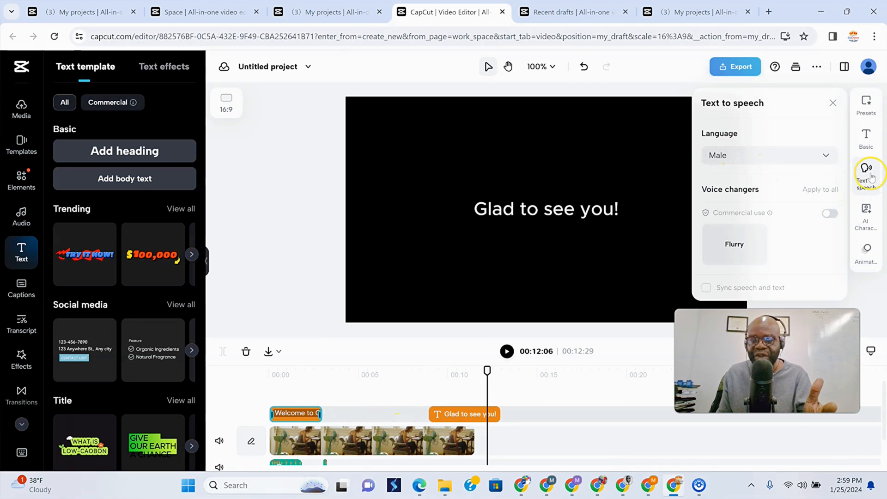
mouse_move(277, 395)
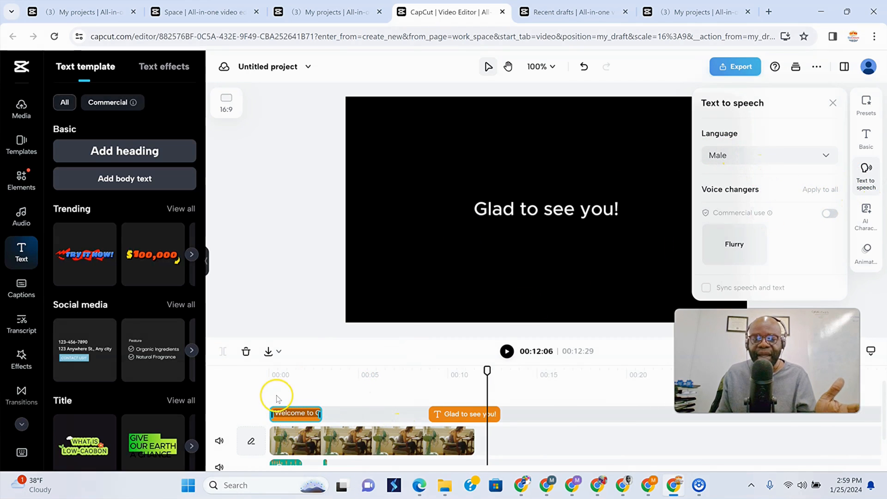
- Replay the welcome voiceover and show the full list of text-to-speech voices
click(505, 351)
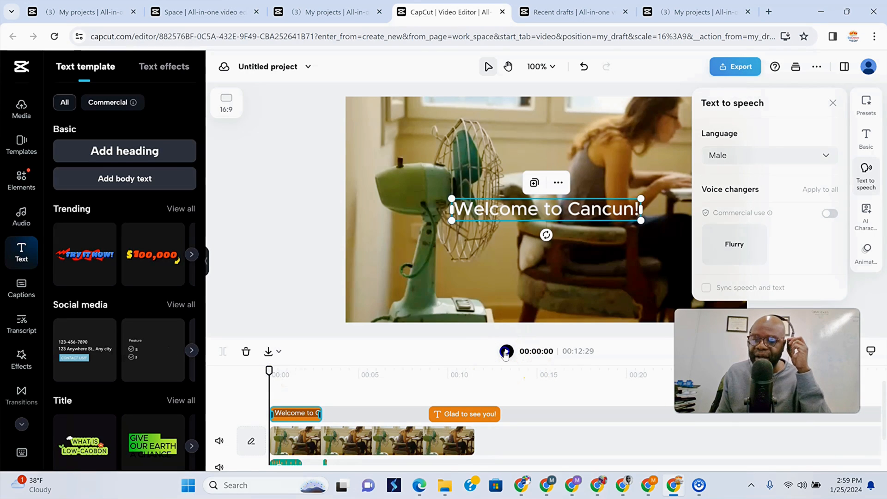
click(506, 351)
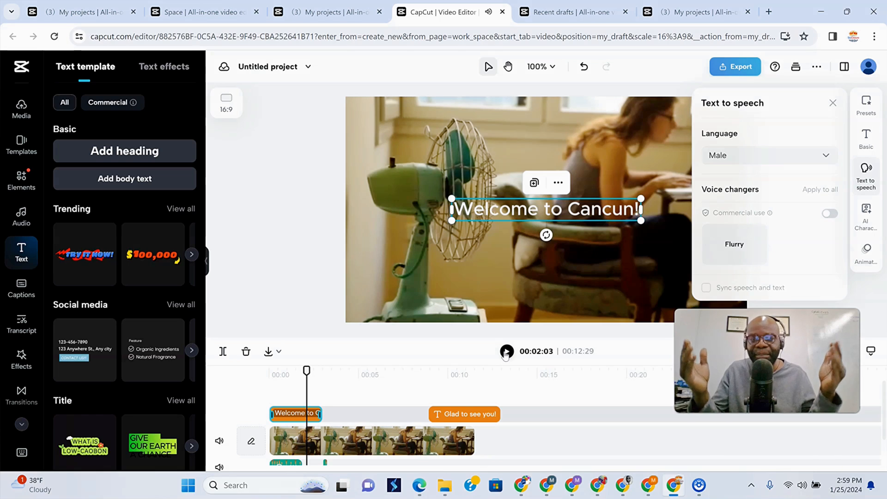
click(767, 156)
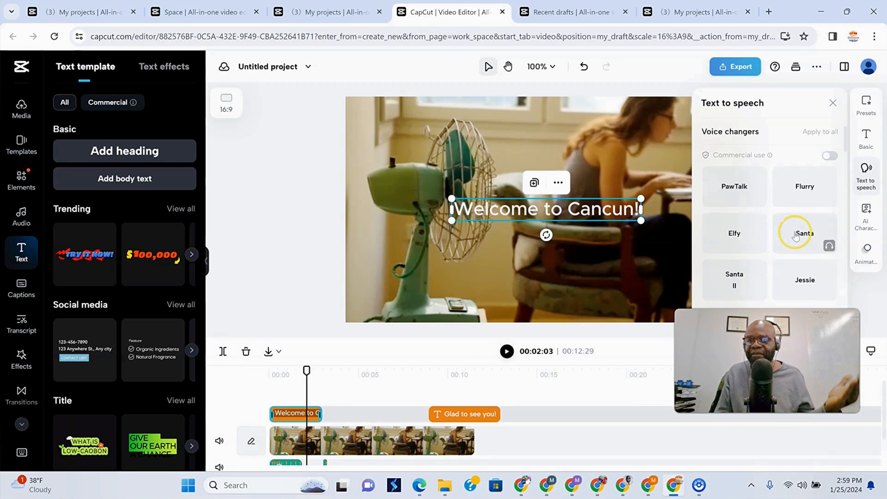
scroll(down, 3)
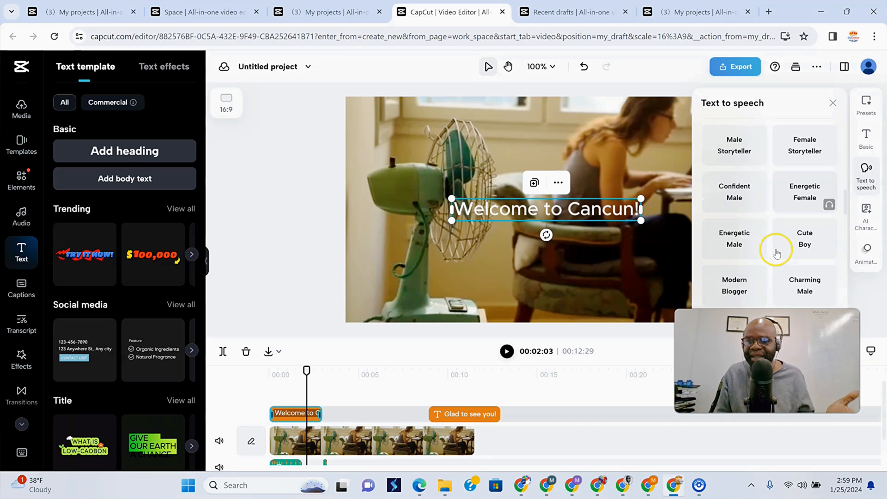
- Reopen the voice options for 'Welcome to Cancun!' and browse them, keeping British Female
click(833, 103)
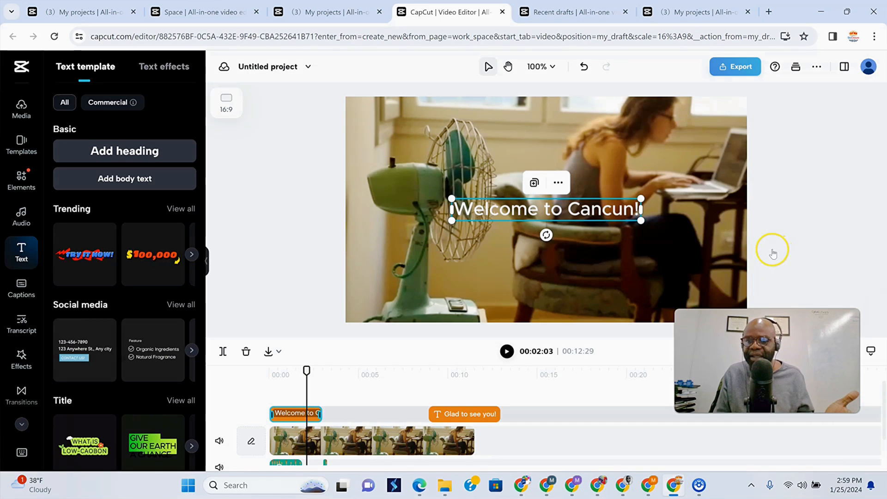
click(866, 173)
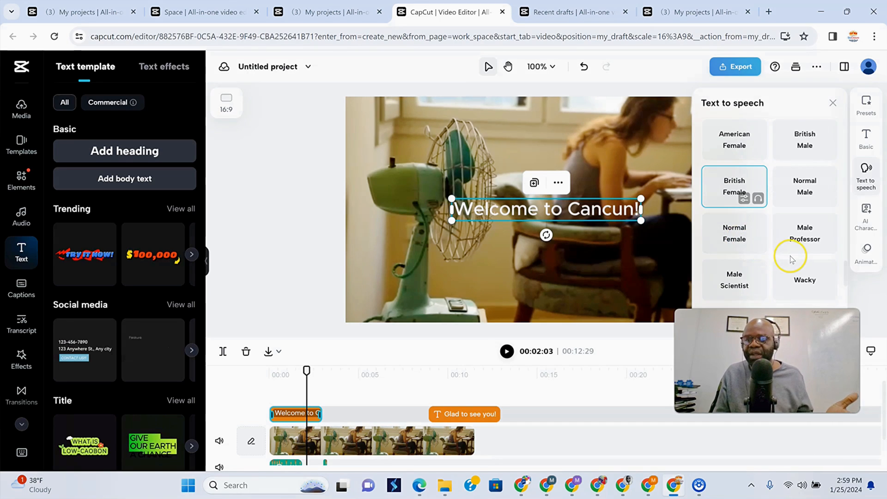
scroll(down, 3)
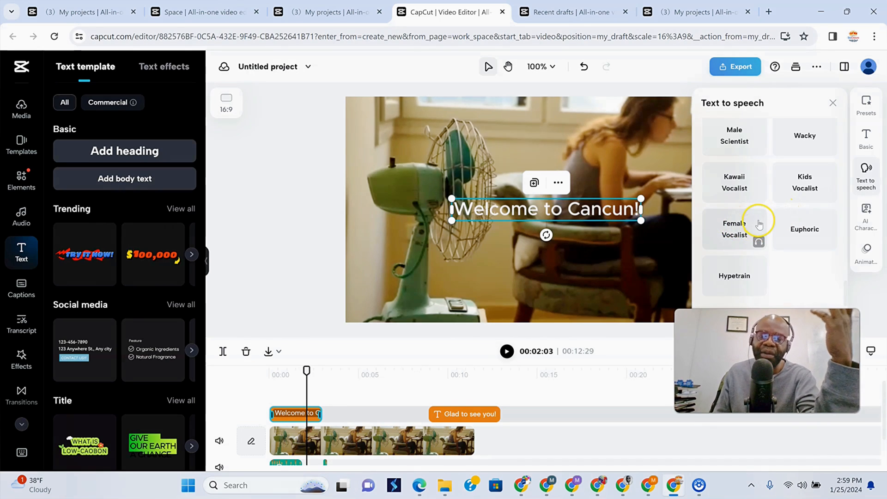
scroll(up, 3)
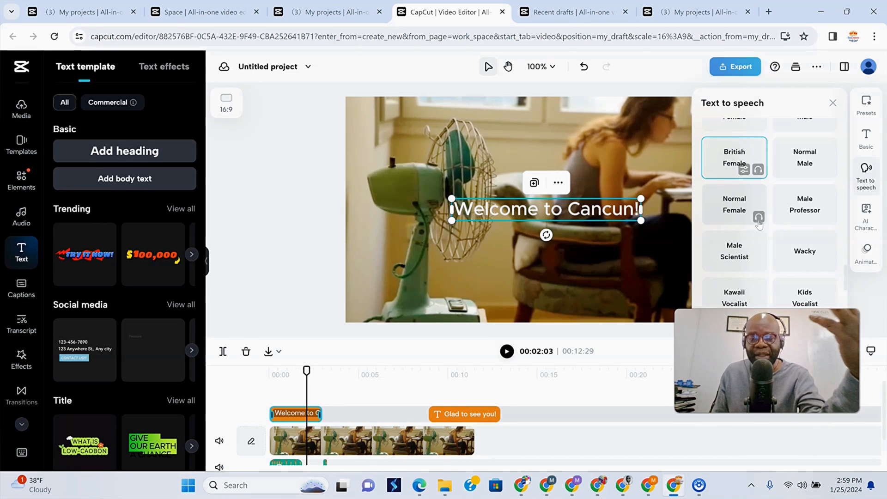
scroll(up, 3)
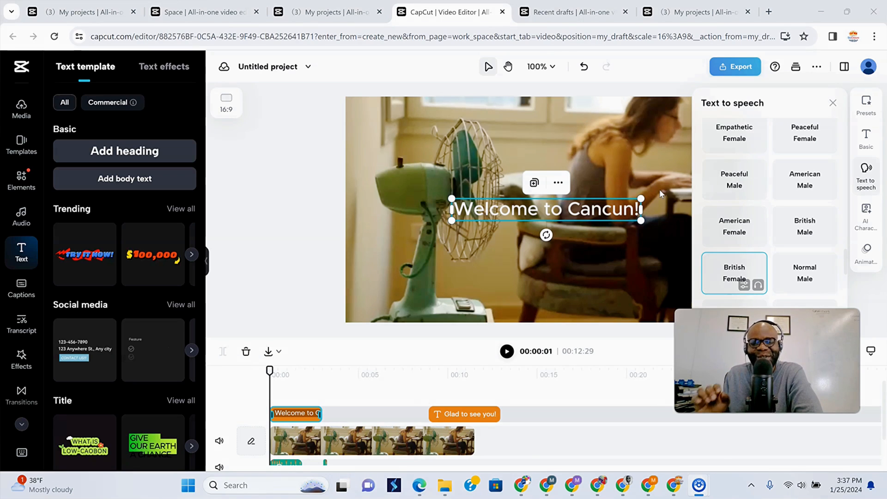
mouse_move(848, 220)
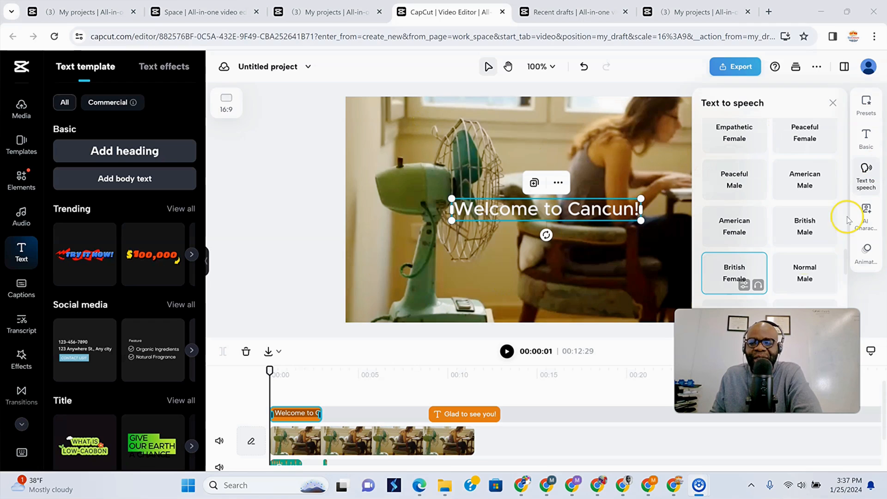
mouse_move(865, 224)
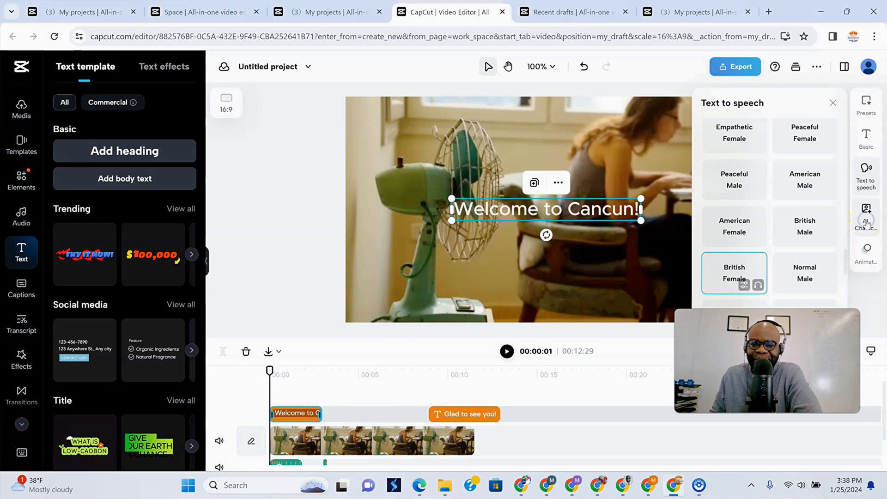
- Pick the Grace-Walking AI character to narrate all text overlays and add her
click(866, 213)
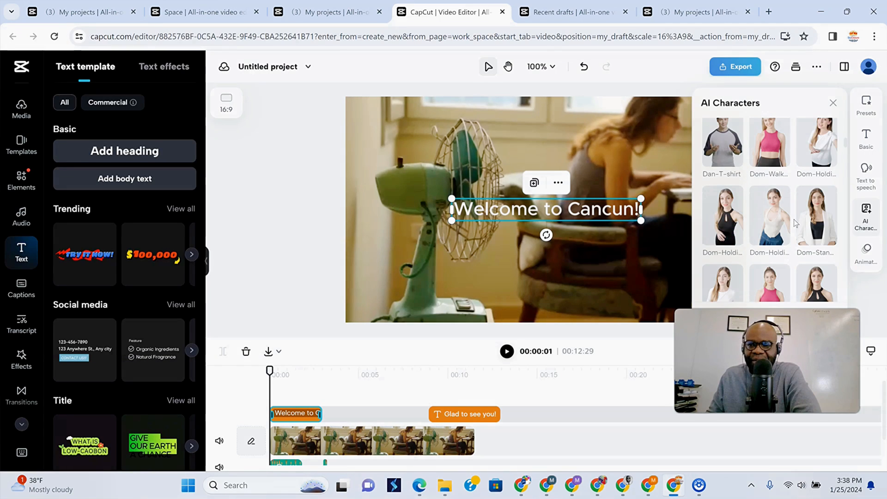
scroll(down, 3)
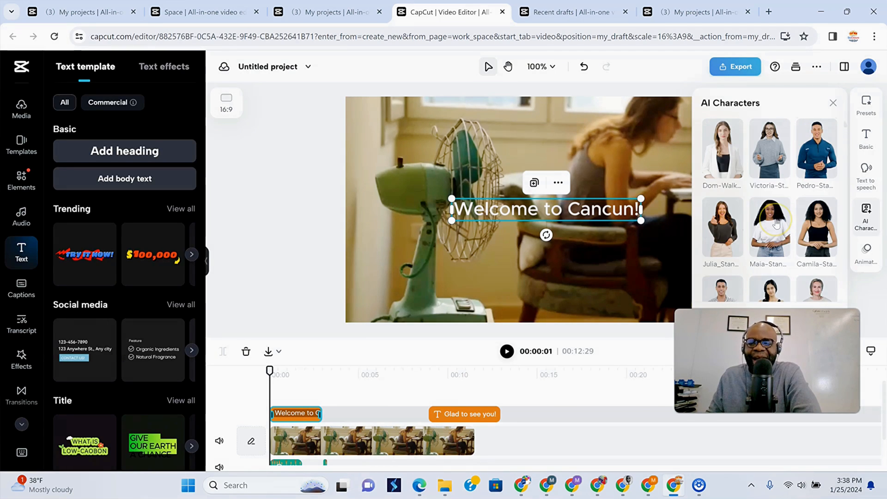
scroll(down, 3)
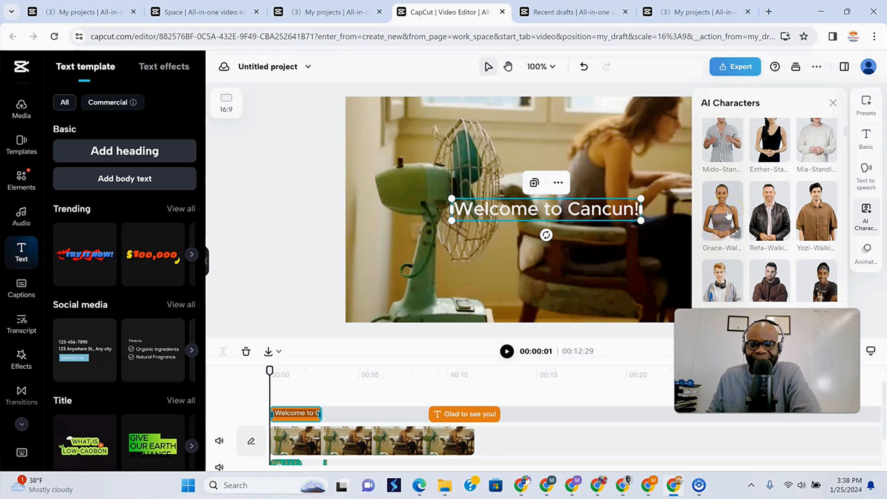
click(722, 210)
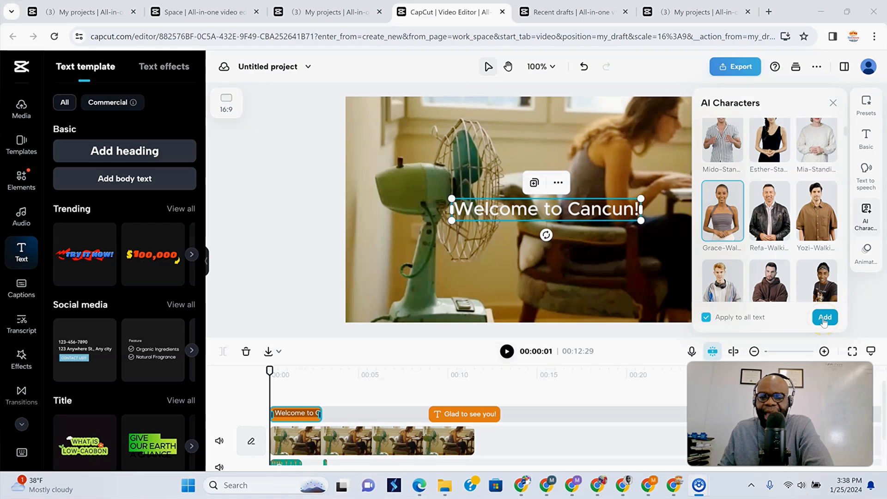
click(825, 317)
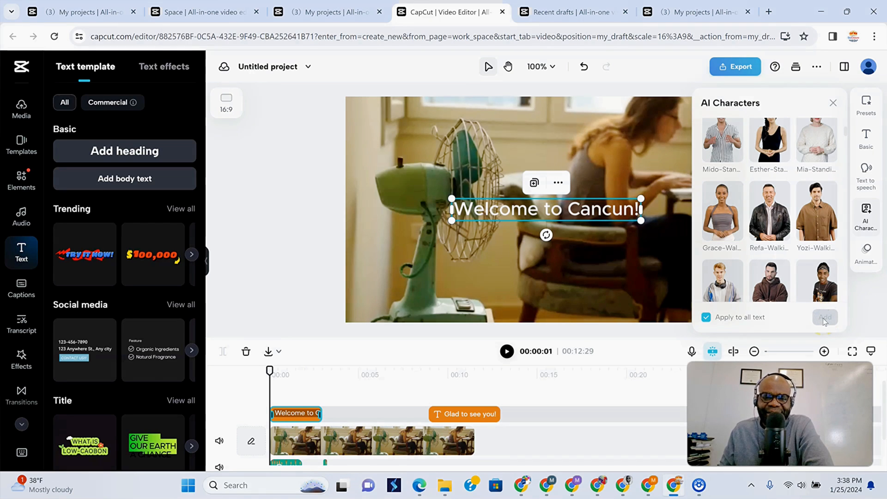
- Finish applying Grace so she appears full-body as her own timeline clip
click(825, 317)
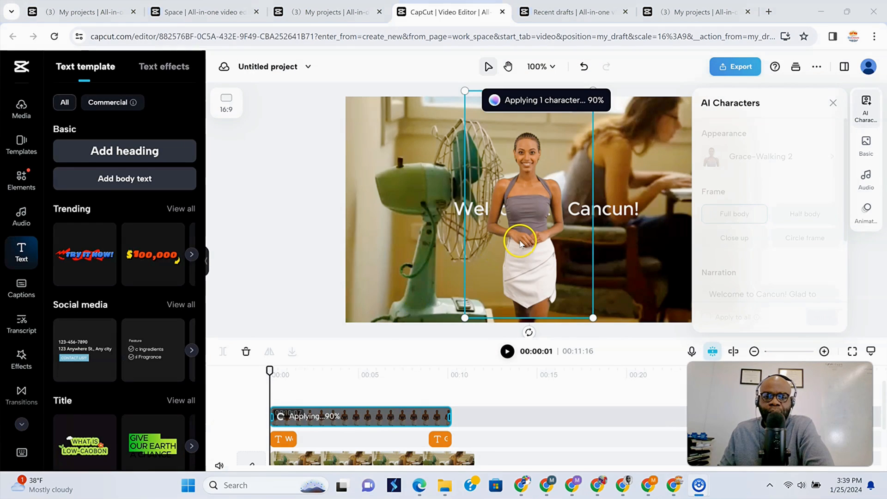
mouse_move(559, 126)
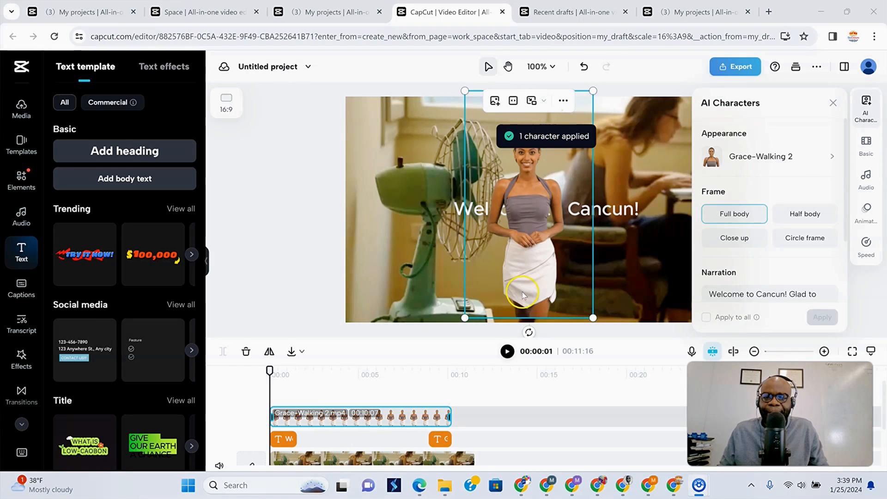
click(507, 351)
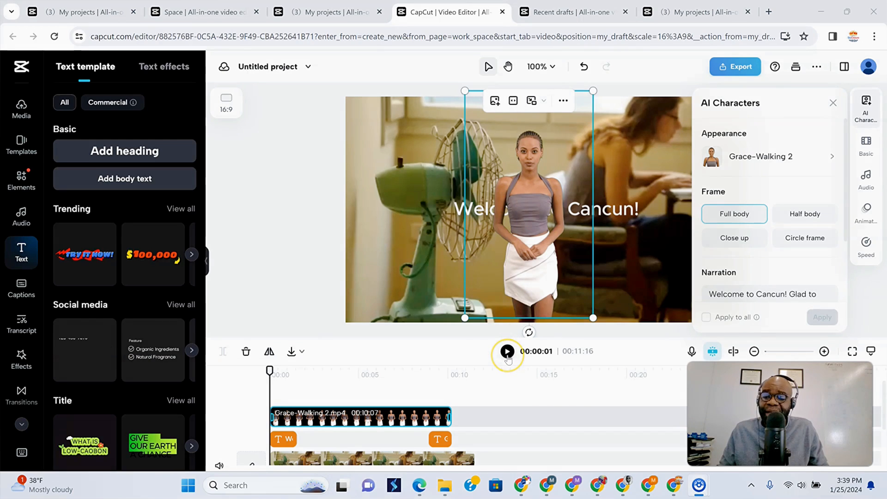
click(507, 351)
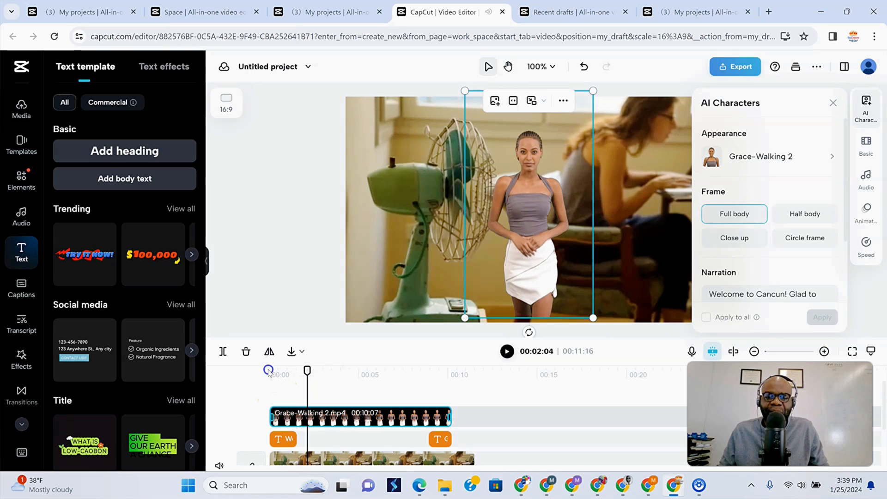
click(506, 352)
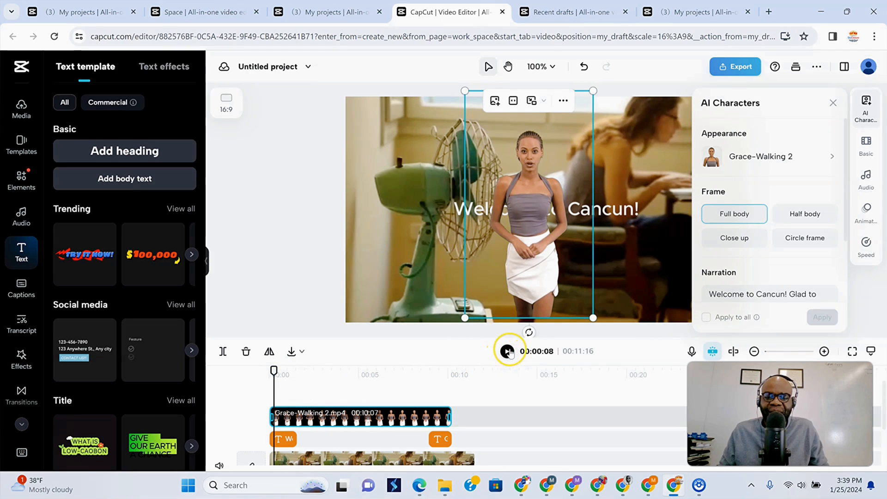
click(508, 352)
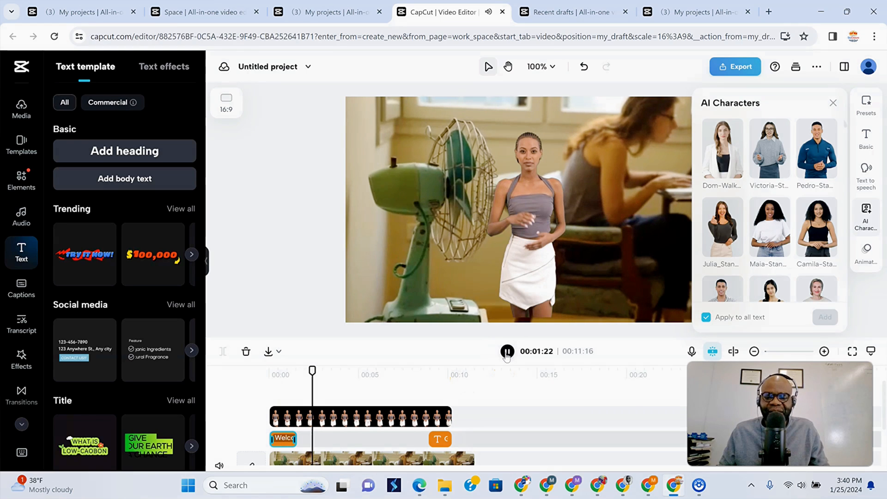
click(506, 352)
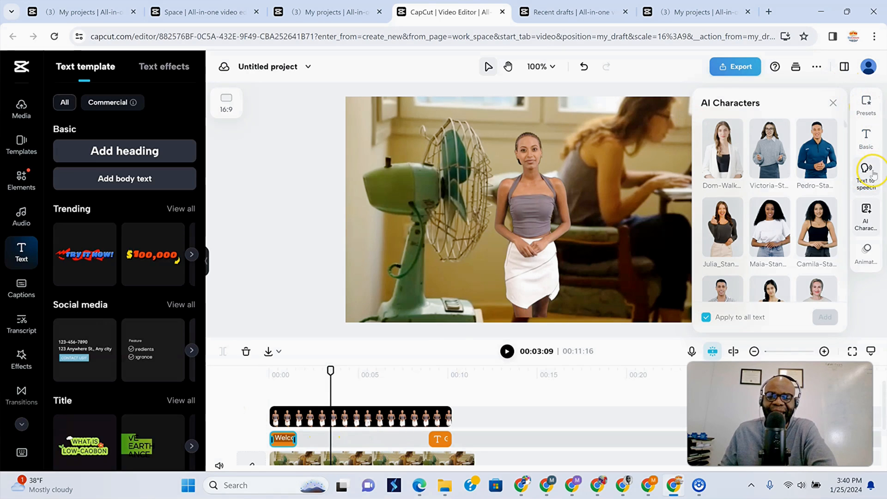
mouse_move(866, 215)
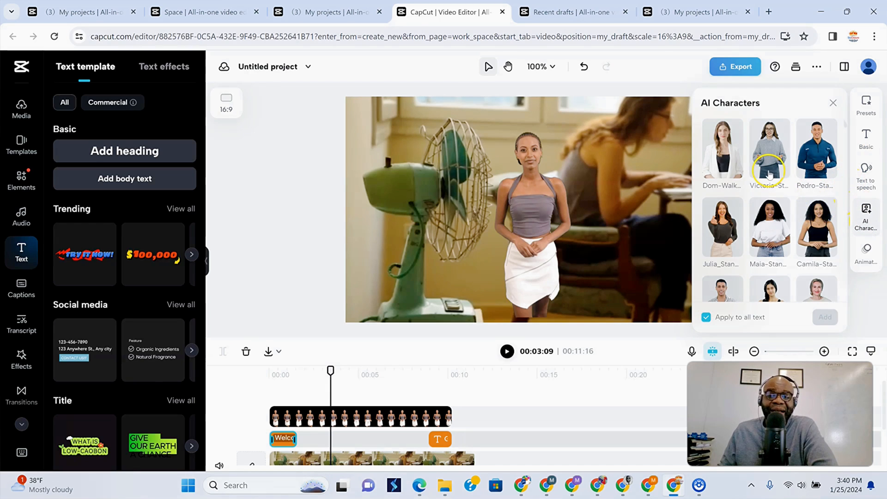
click(552, 202)
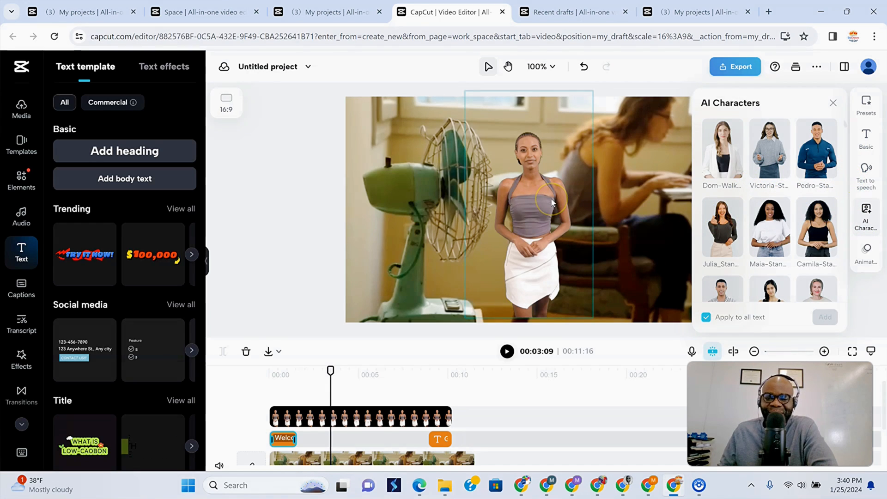